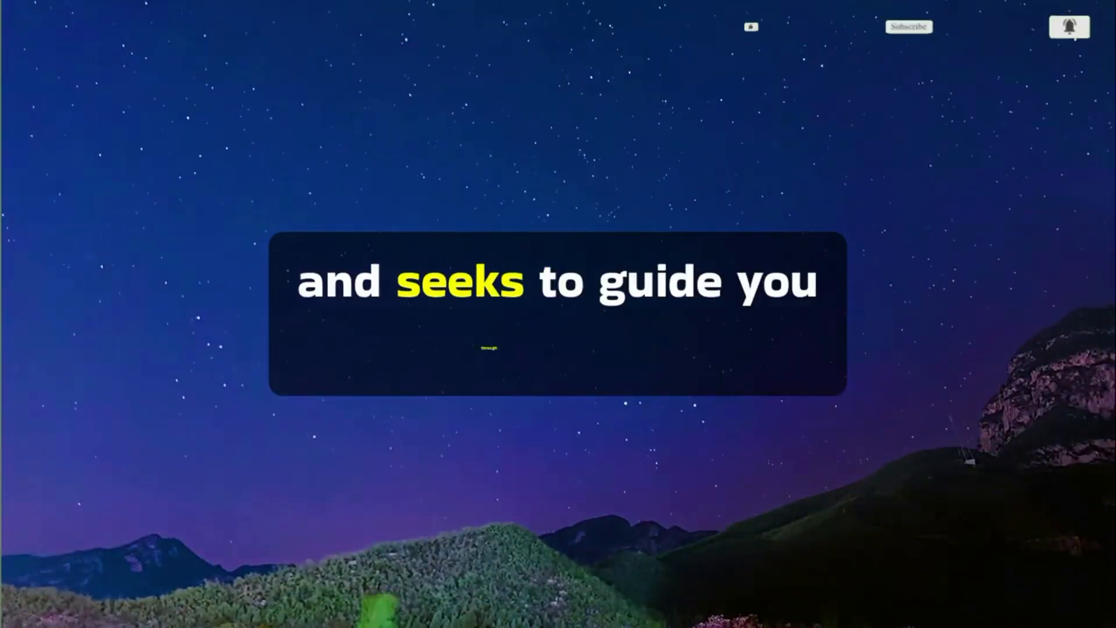
{"action": "left_click", "coordinate": [908, 28]}
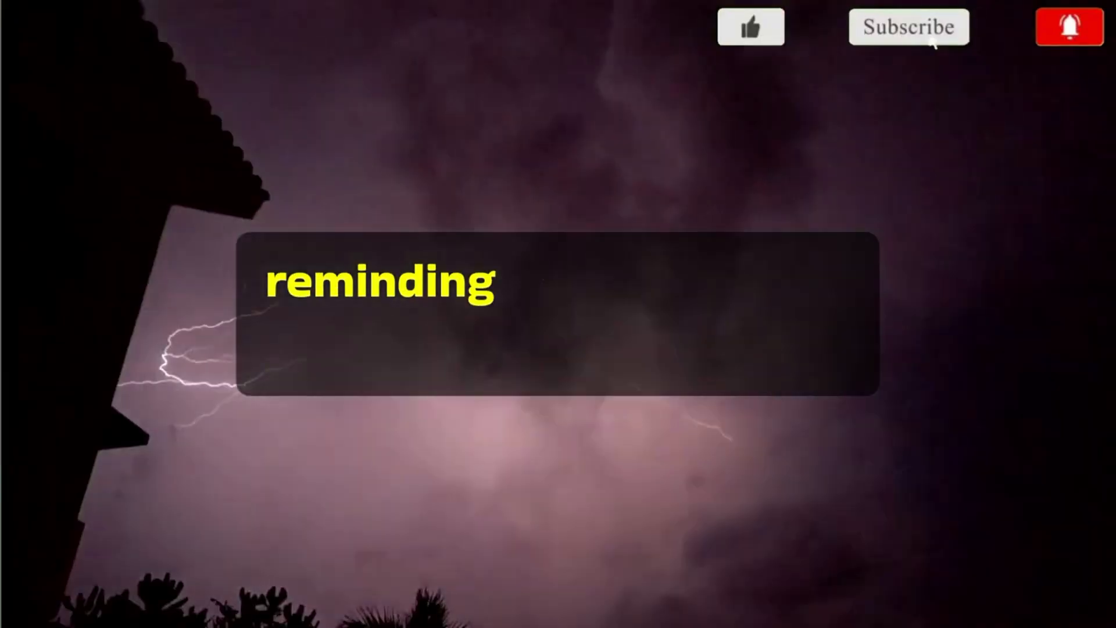
{"action": "left_click", "coordinate": [909, 26]}
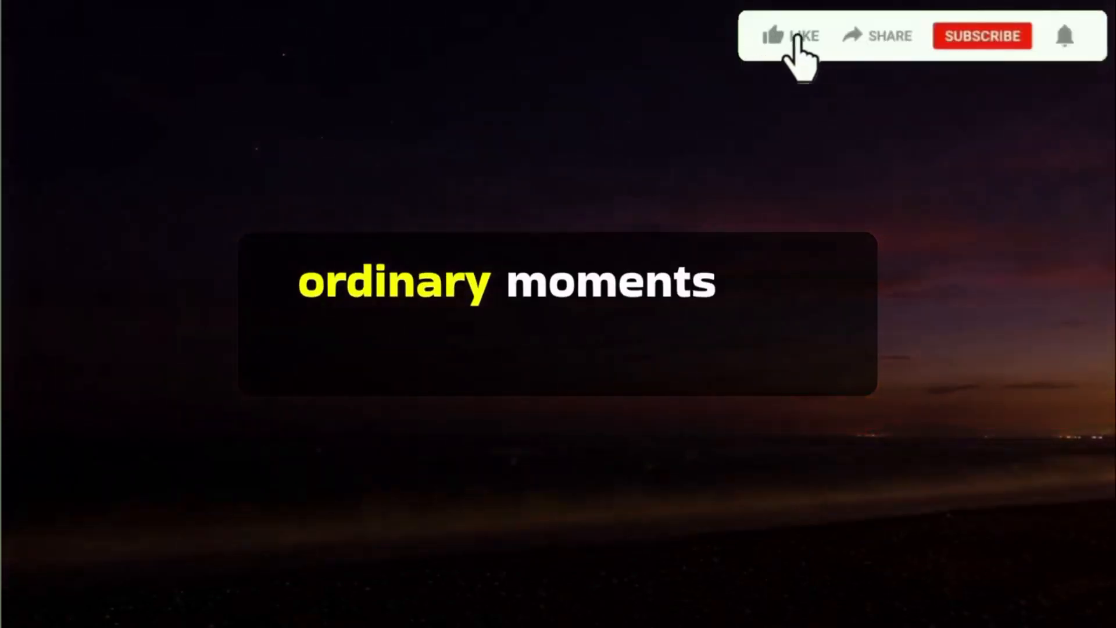
{"action": "left_click", "coordinate": [982, 36]}
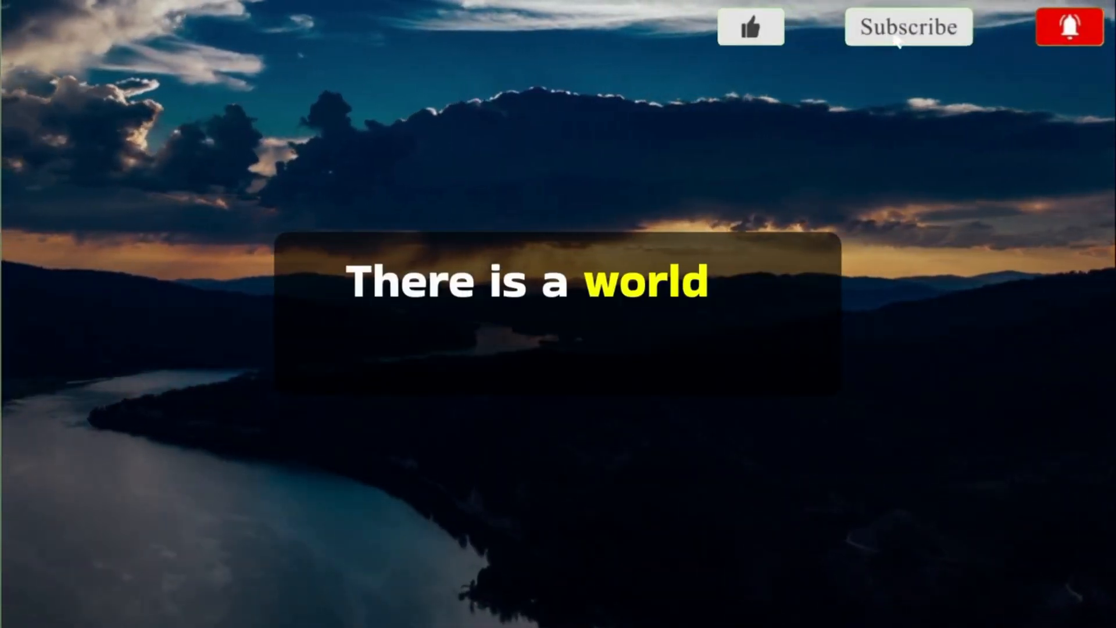
{"action": "left_click", "coordinate": [905, 28]}
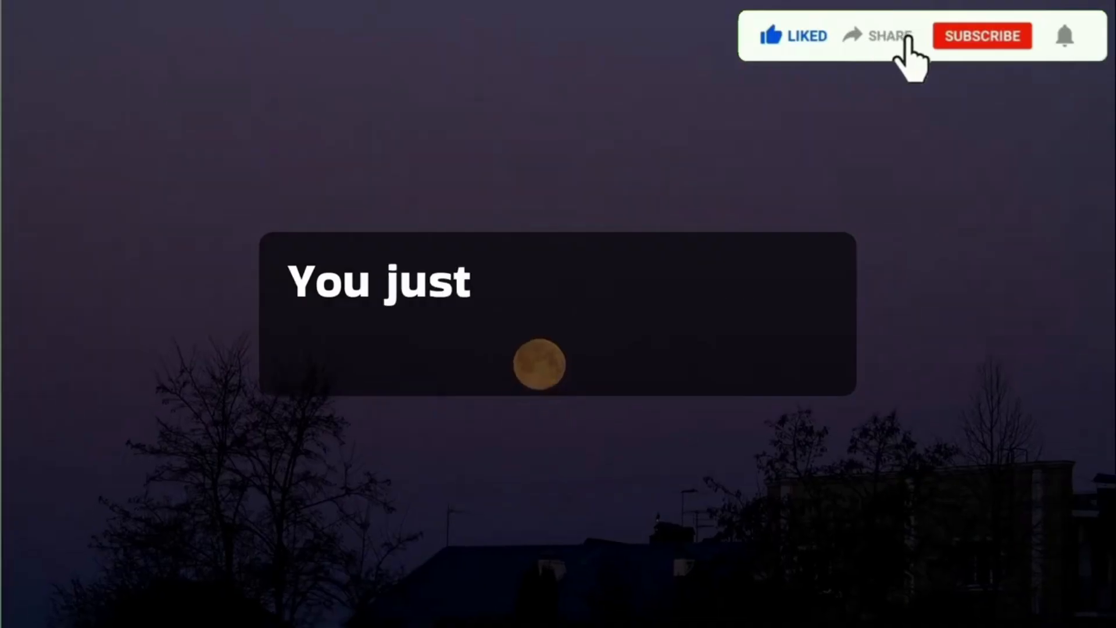
{"action": "left_click", "coordinate": [983, 36]}
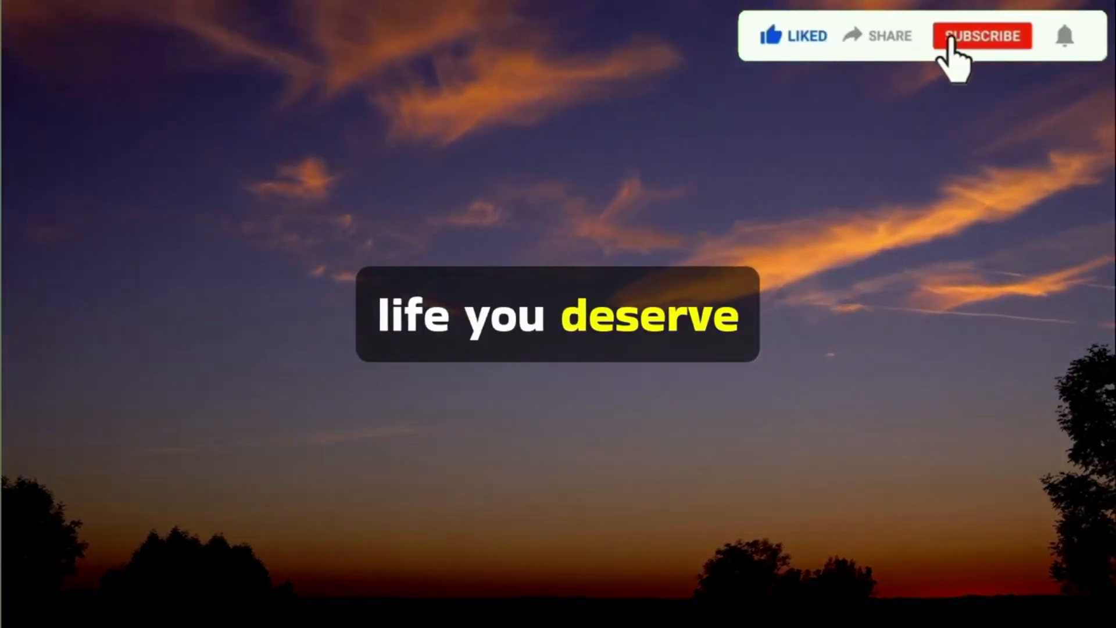
{"action": "left_click", "coordinate": [970, 36]}
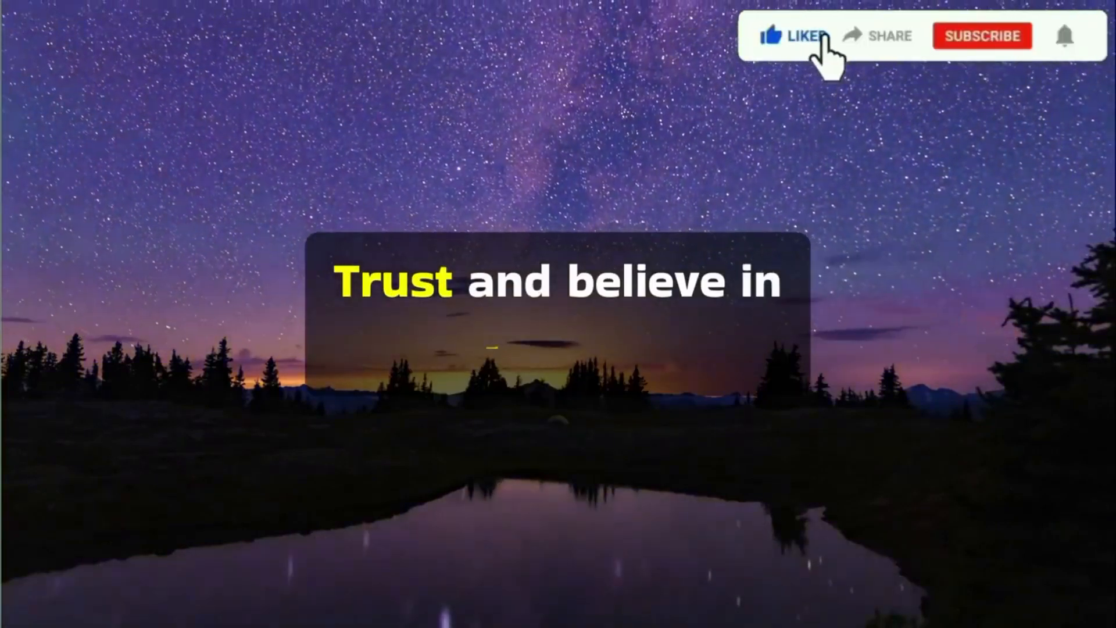
{"action": "left_click", "coordinate": [980, 36]}
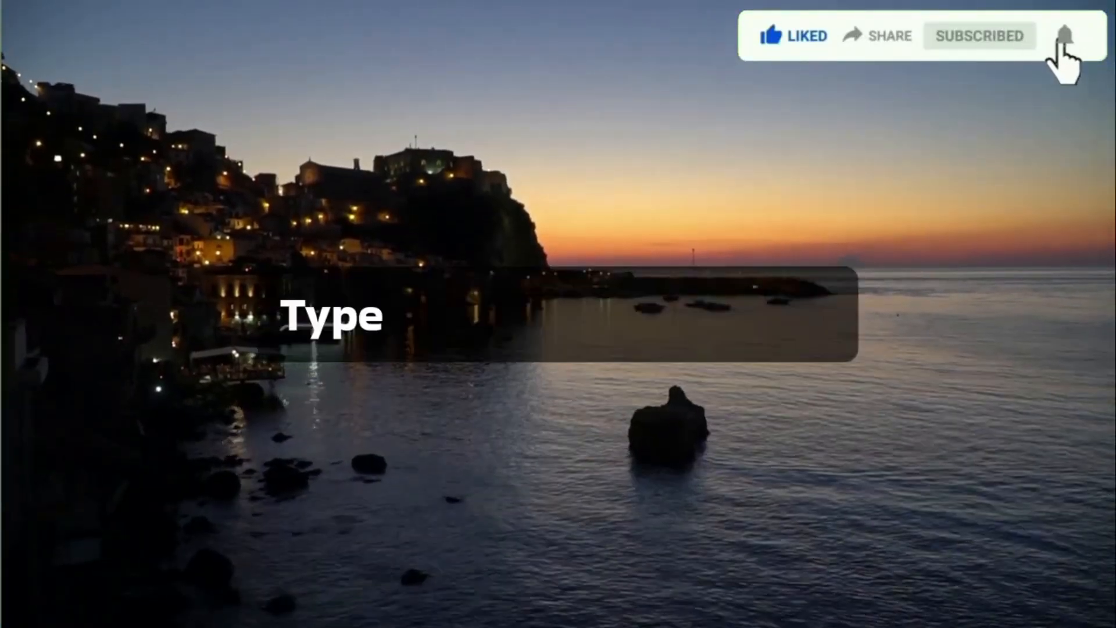